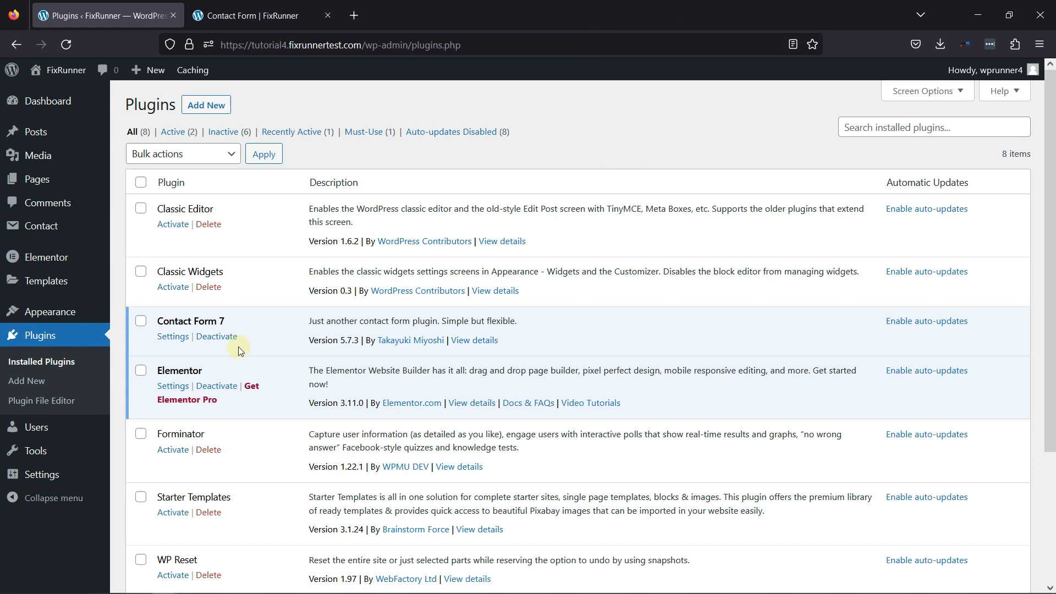
{"action": "mouse_move", "coordinate": [247, 329]}
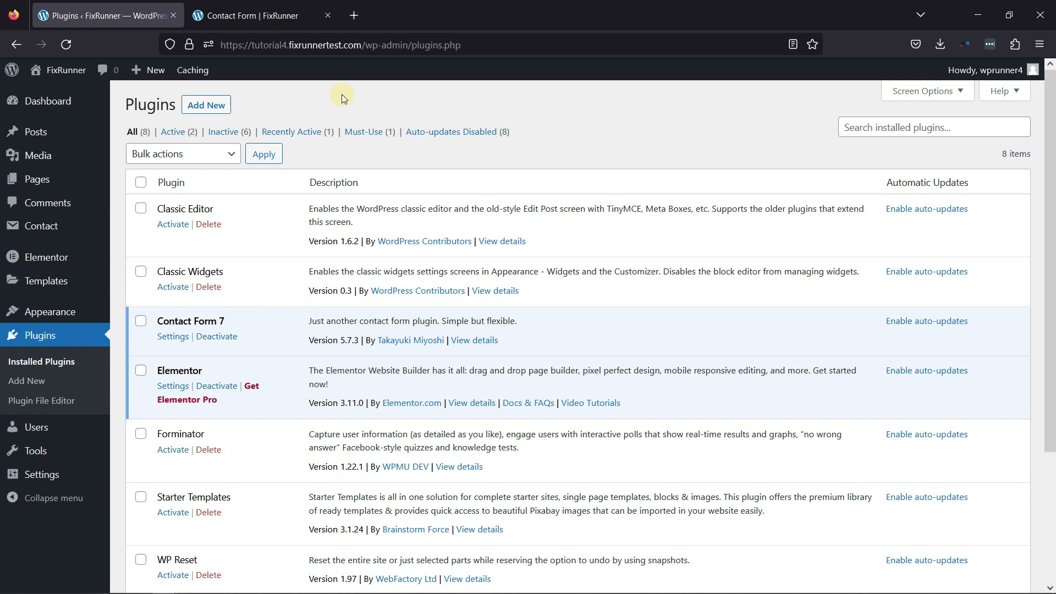
- Submit a test entry with name FixRunner, email test@gmail and a short message on the live form
{"action": "left_click", "coordinate": [256, 14]}
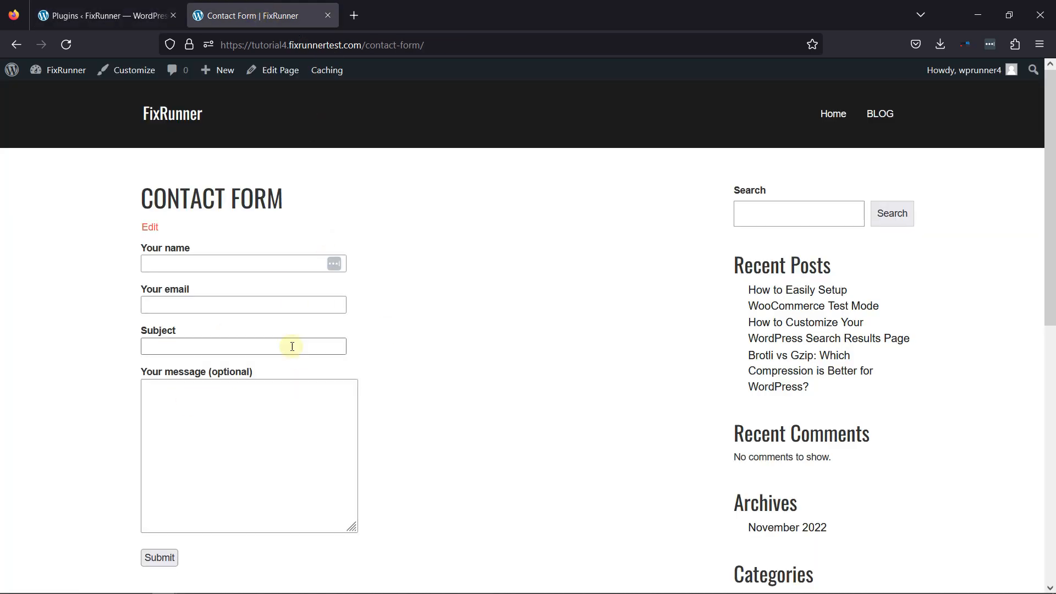
{"action": "mouse_move", "coordinate": [344, 299]}
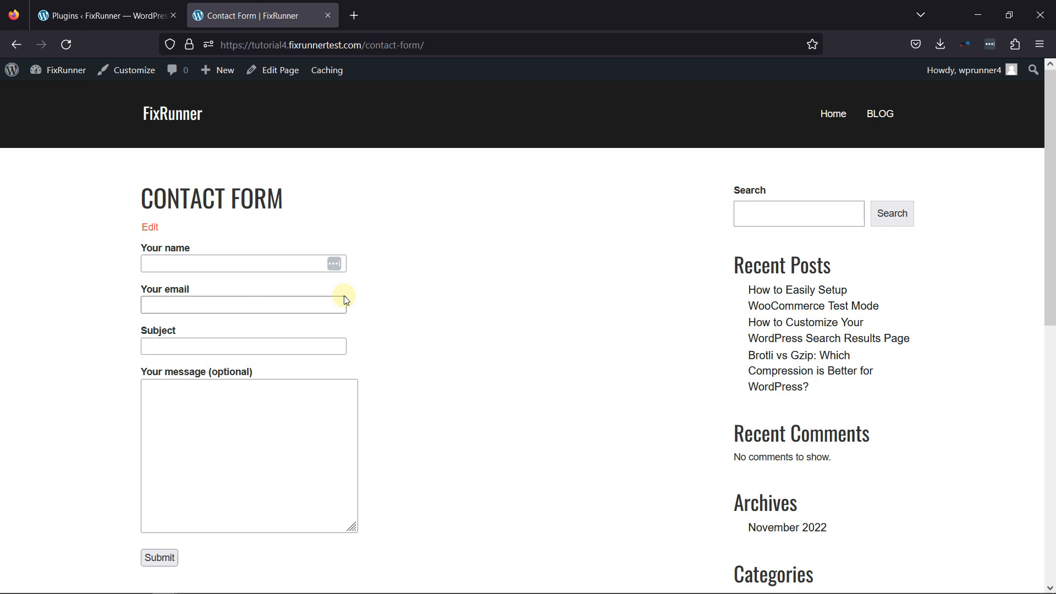
{"action": "left_click", "coordinate": [242, 263]}
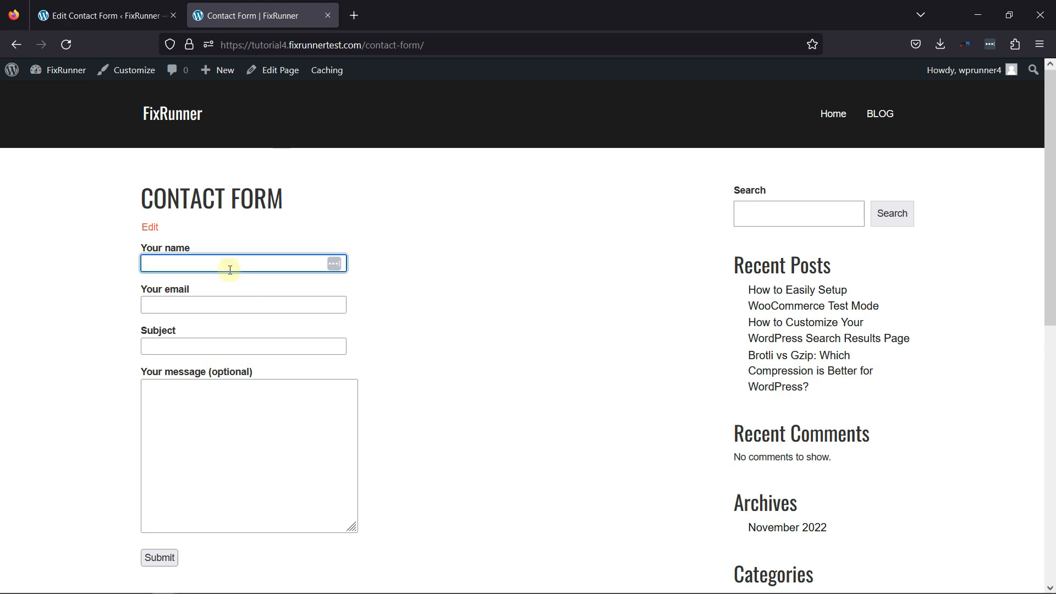
{"action": "type", "text": "FixRunner"}
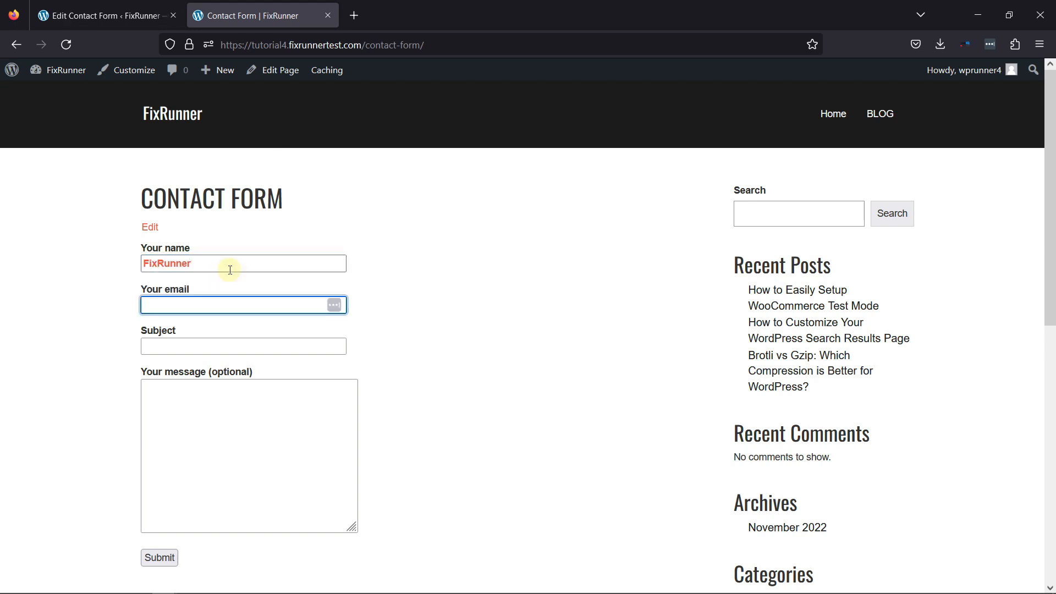
{"action": "type", "text": "test@gmail"}
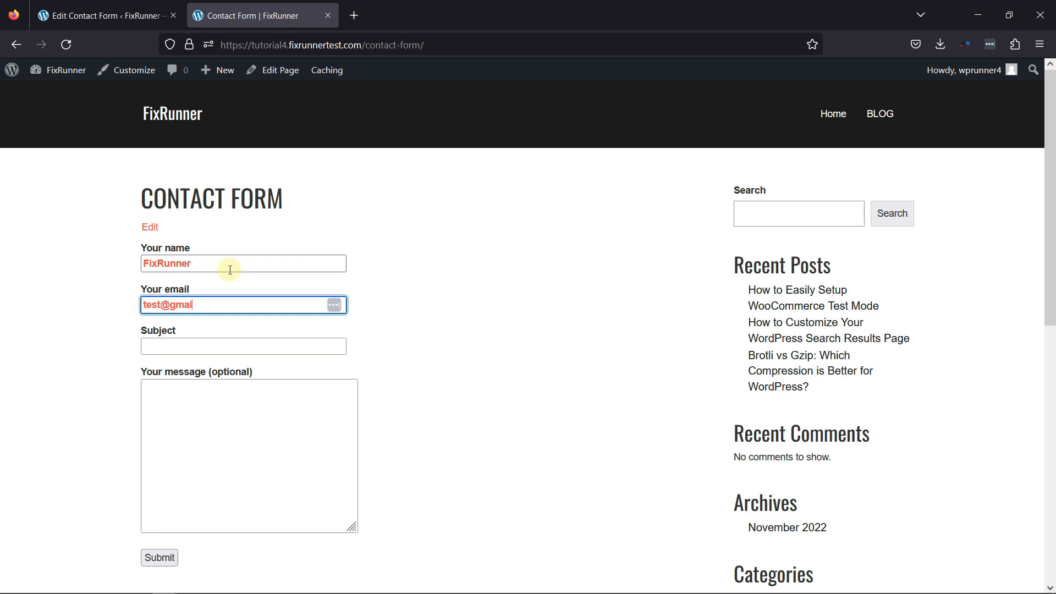
{"action": "type", "text": "he"}
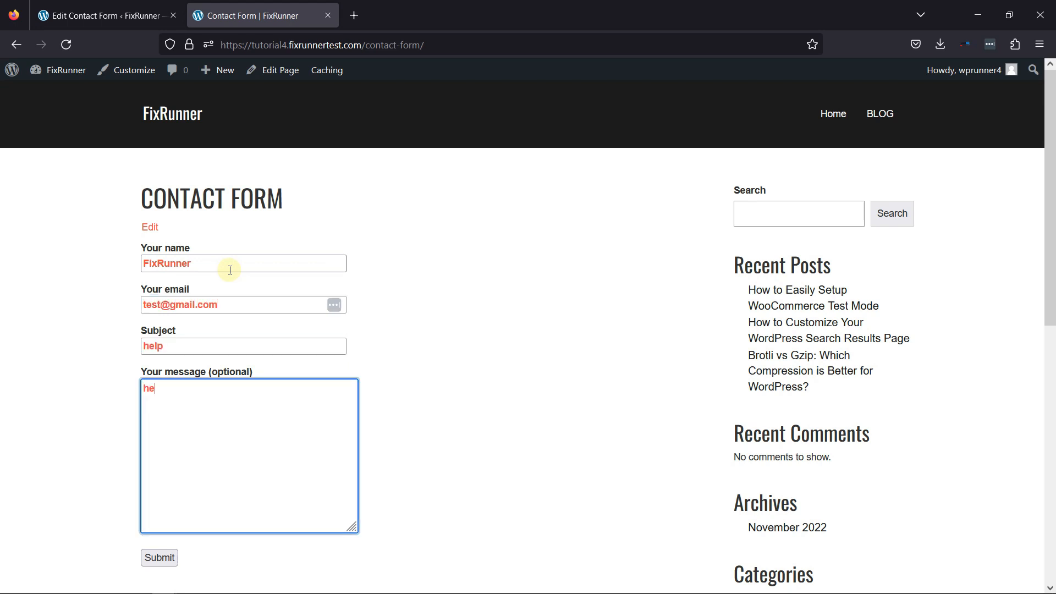
{"action": "left_click", "coordinate": [160, 557]}
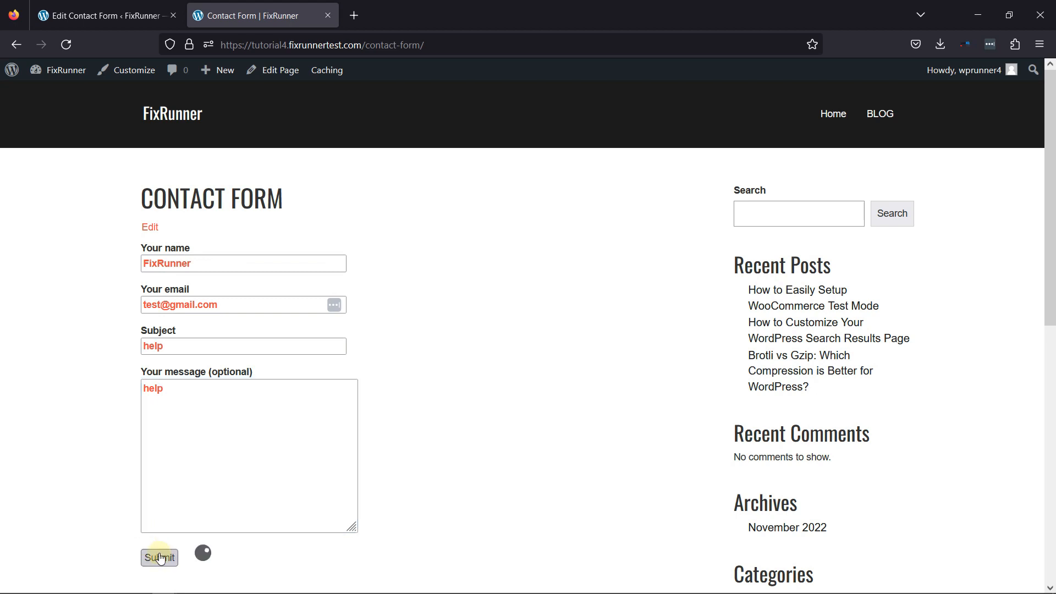
{"action": "left_click", "coordinate": [160, 556]}
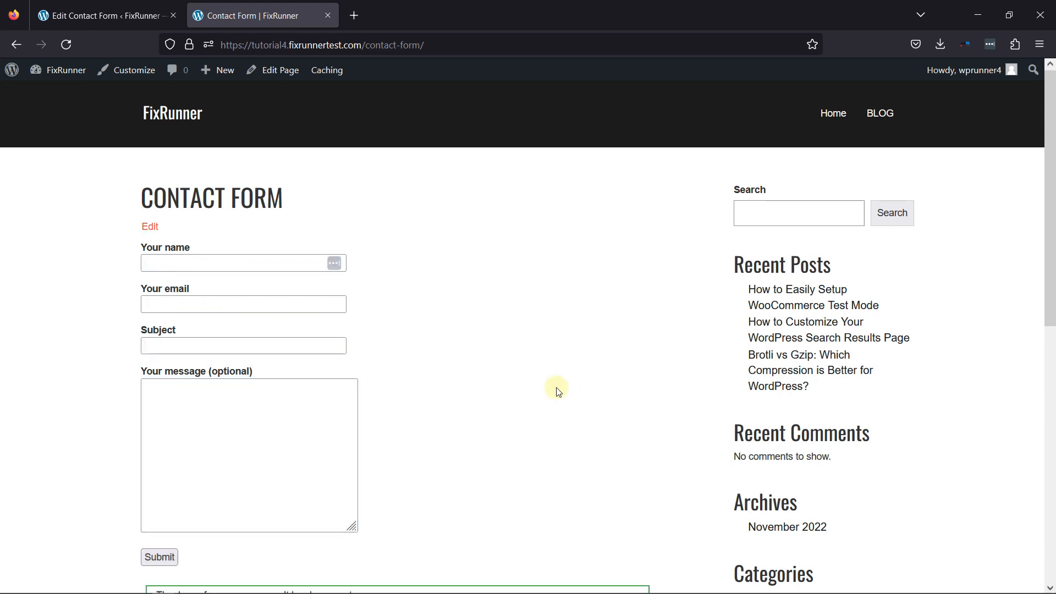
{"action": "scroll", "scroll_direction": "down", "scroll_amount": 3}
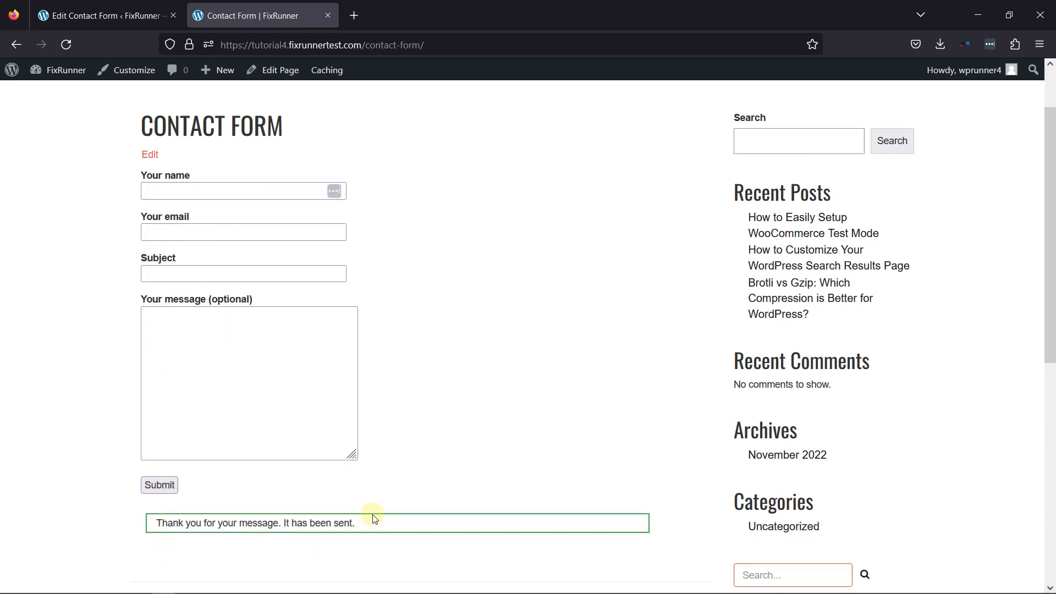
{"action": "mouse_move", "coordinate": [268, 524]}
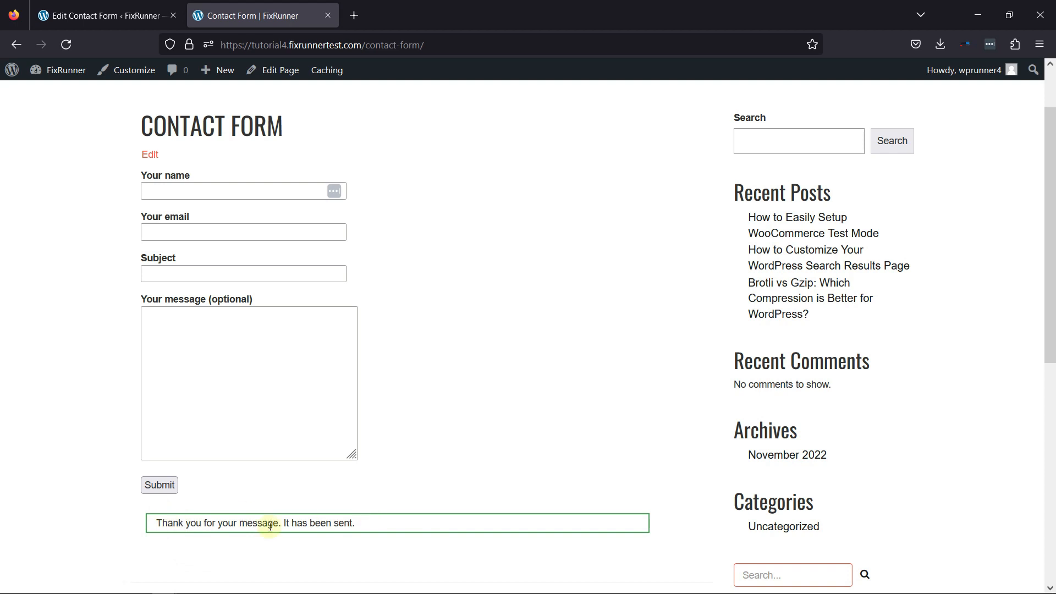
{"action": "mouse_move", "coordinate": [406, 280]}
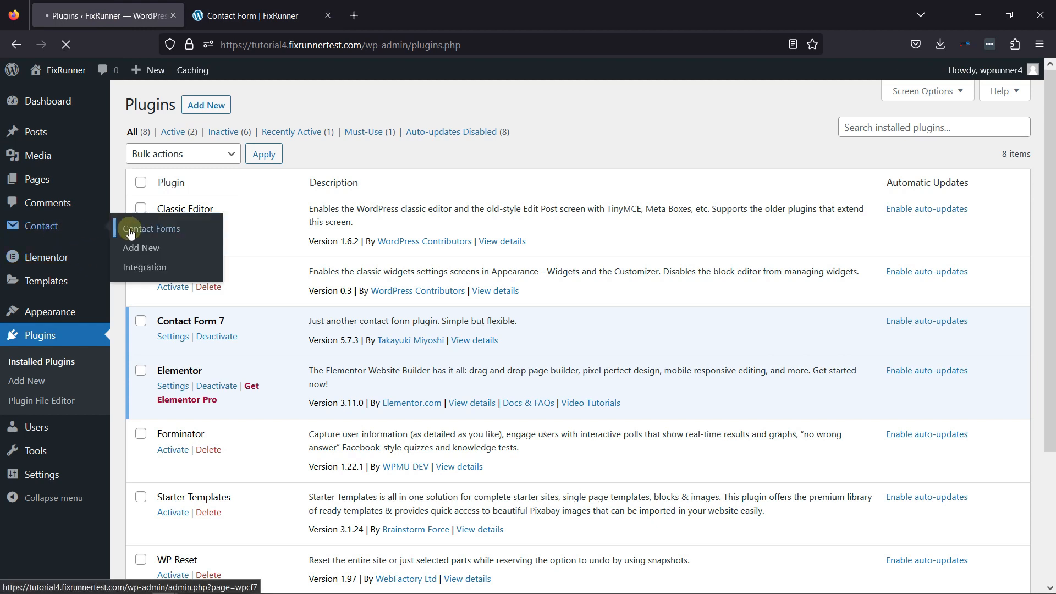
- Open the existing Contact Form in the Contact Form 7 editor via Contact > Contact Forms
{"action": "left_click", "coordinate": [150, 229]}
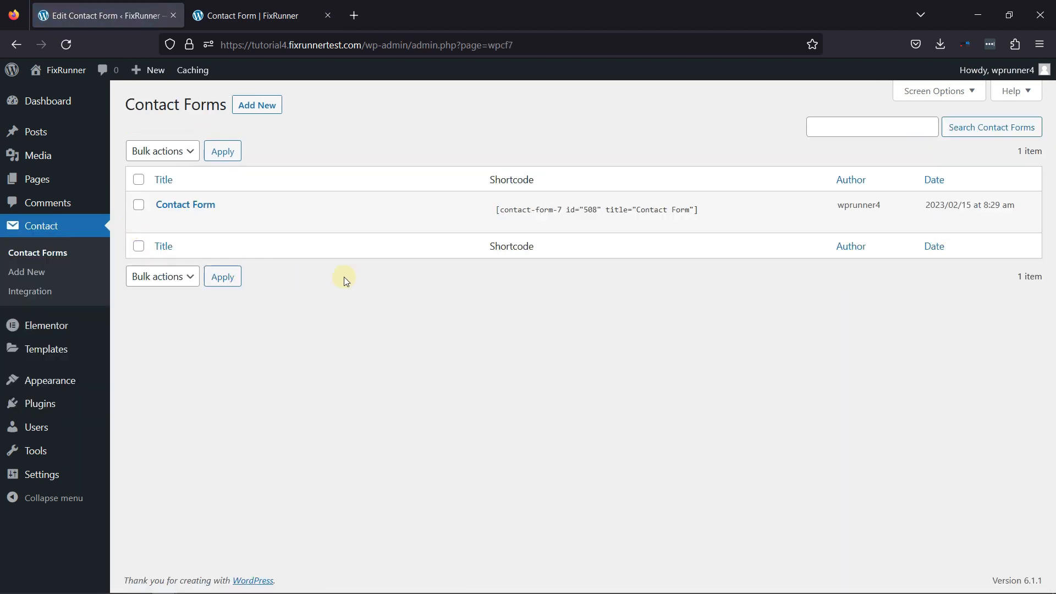
{"action": "left_click", "coordinate": [185, 204]}
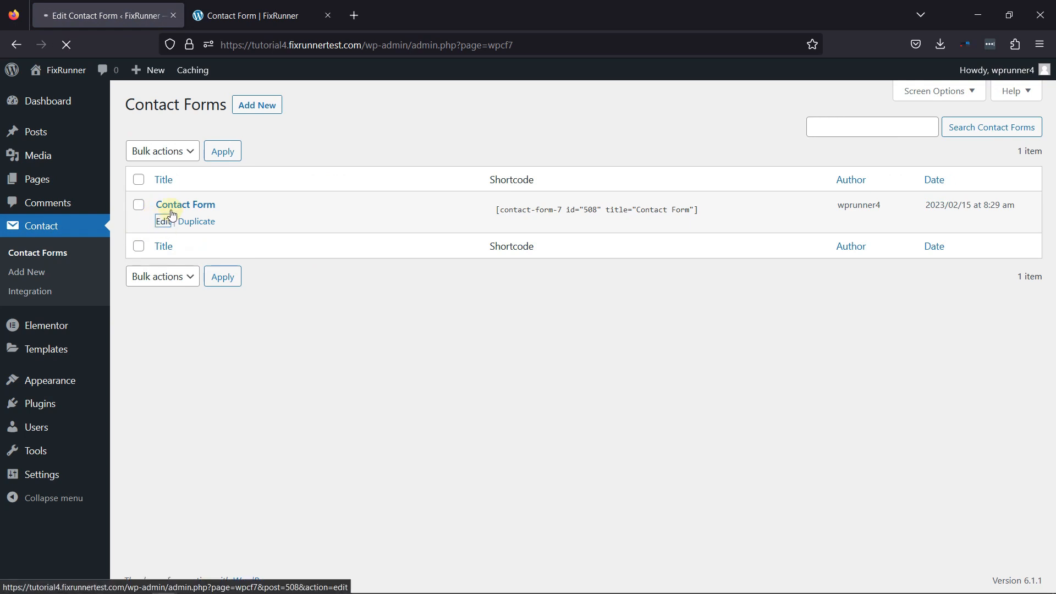
{"action": "left_click", "coordinate": [164, 221]}
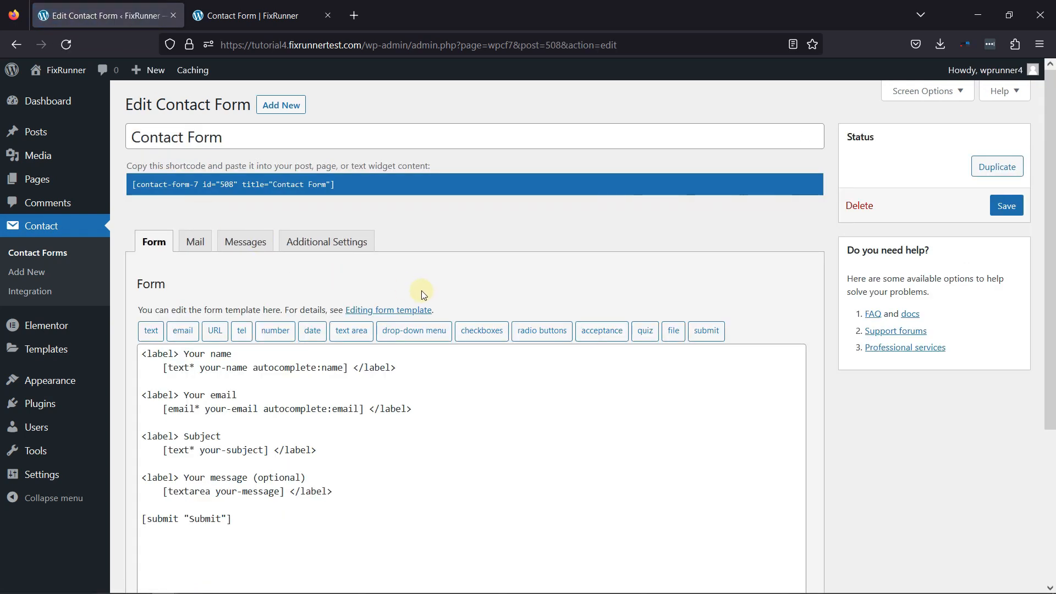
{"action": "mouse_move", "coordinate": [311, 331]}
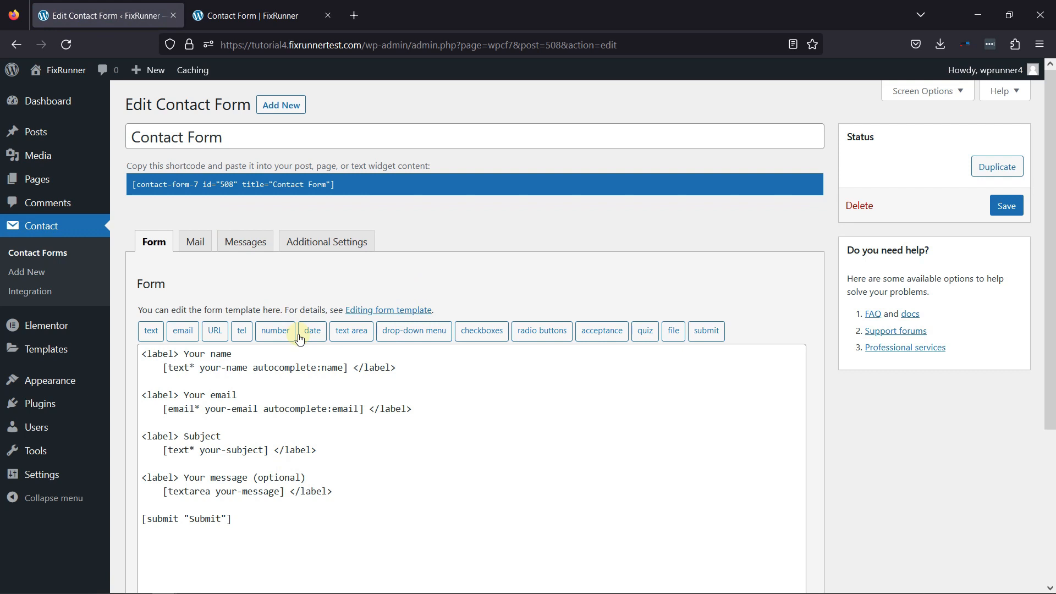
- Replace the success message with 'We have received your query! We will get back to you soon.' and save
{"action": "left_click", "coordinate": [244, 240]}
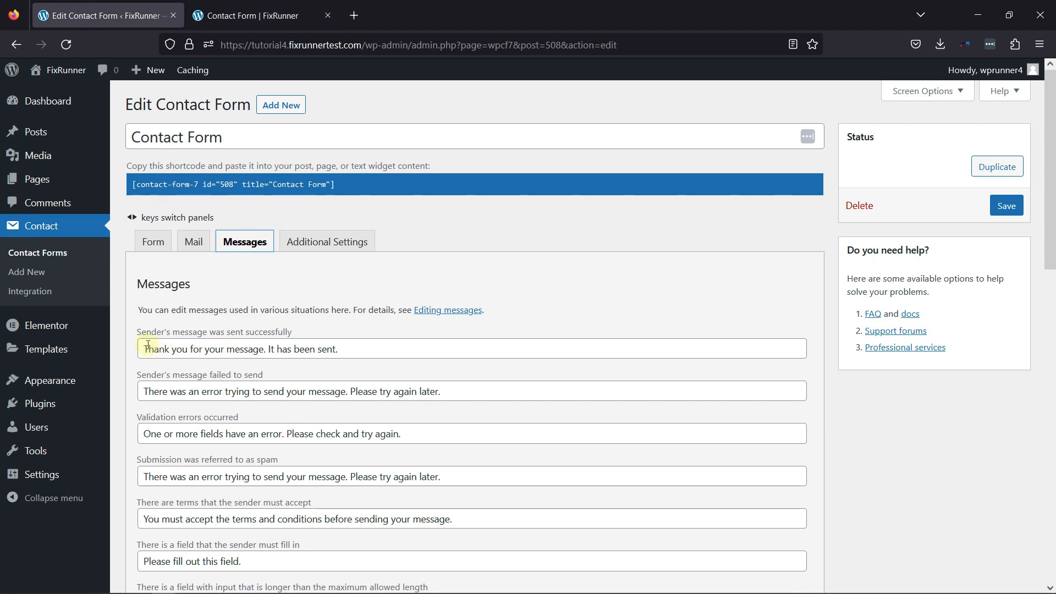
{"action": "triple_click", "coordinate": [238, 349]}
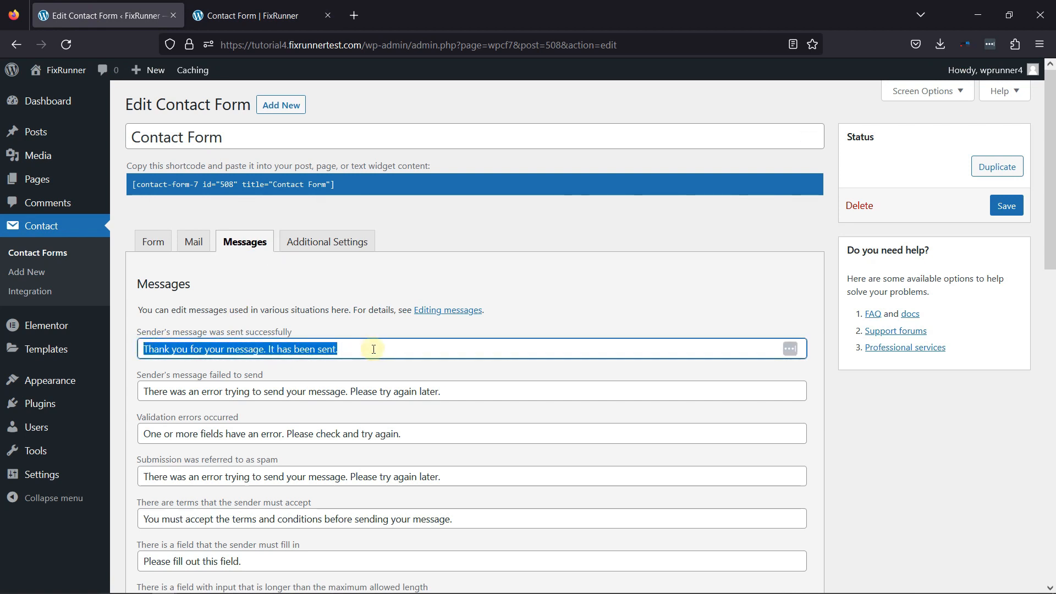
{"action": "type", "text": "We have received your query!"}
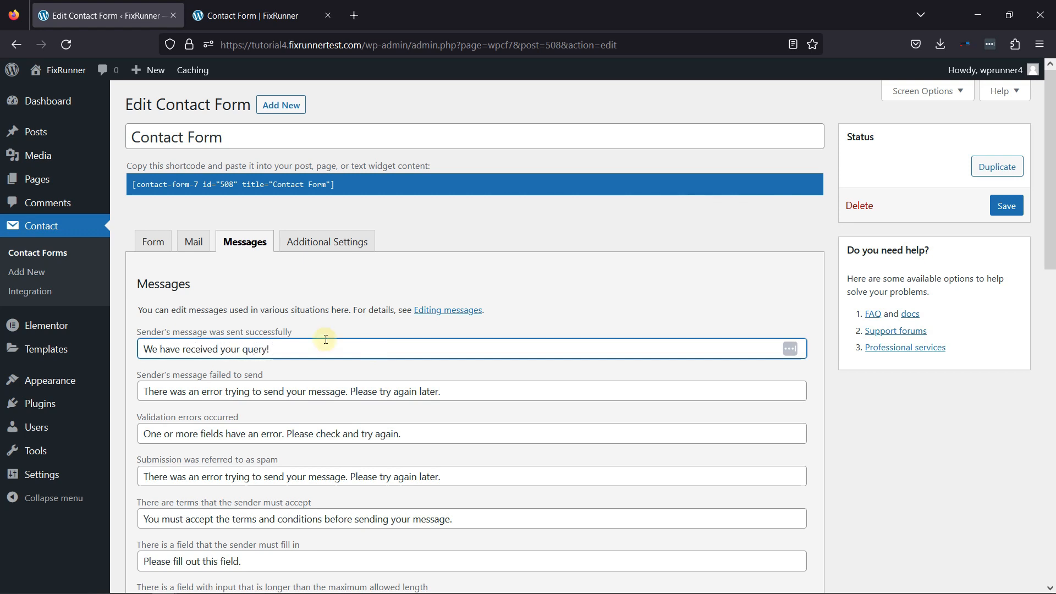
{"action": "type", "text": "We will get back to you soon."}
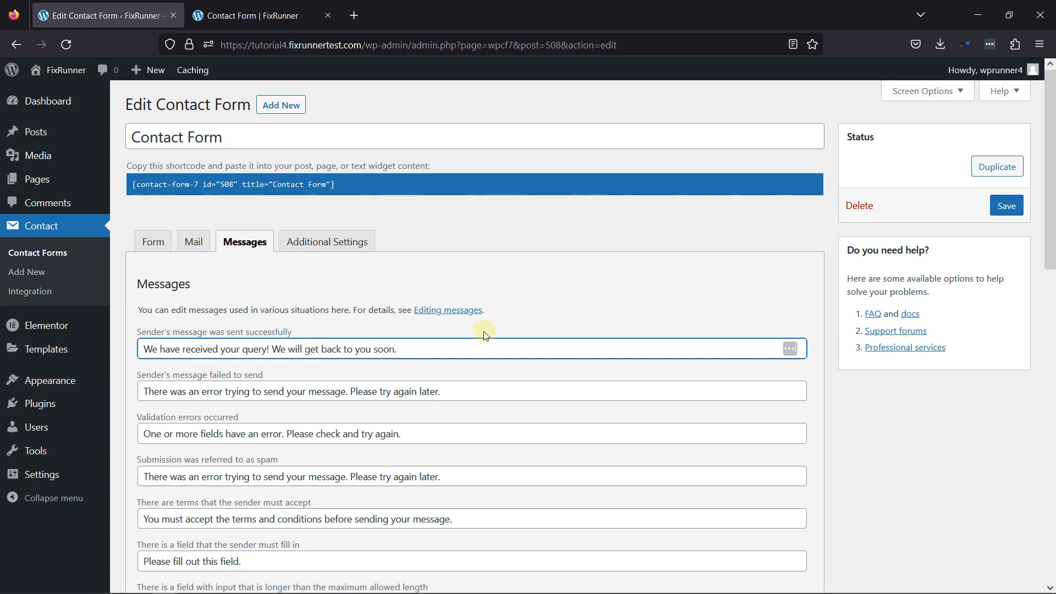
{"action": "left_click", "coordinate": [1007, 206]}
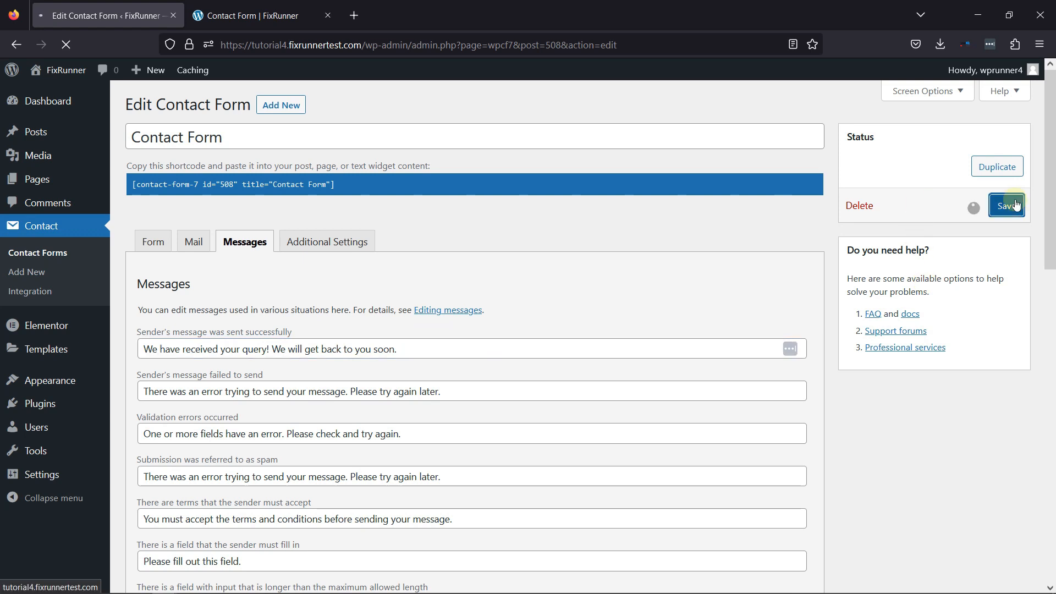
{"action": "left_click", "coordinate": [1006, 206]}
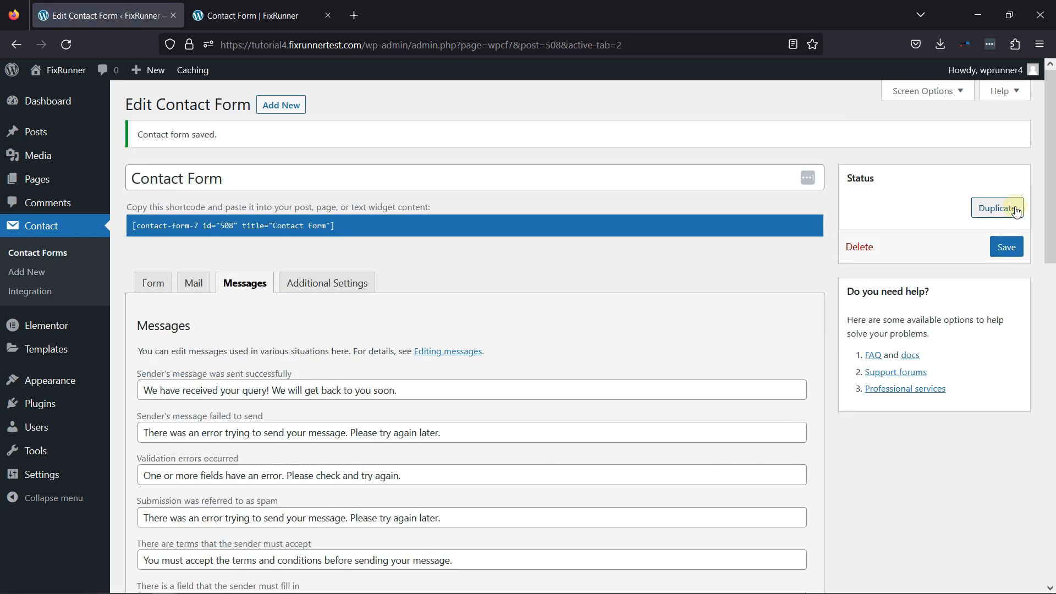
{"action": "mouse_move", "coordinate": [238, 151]}
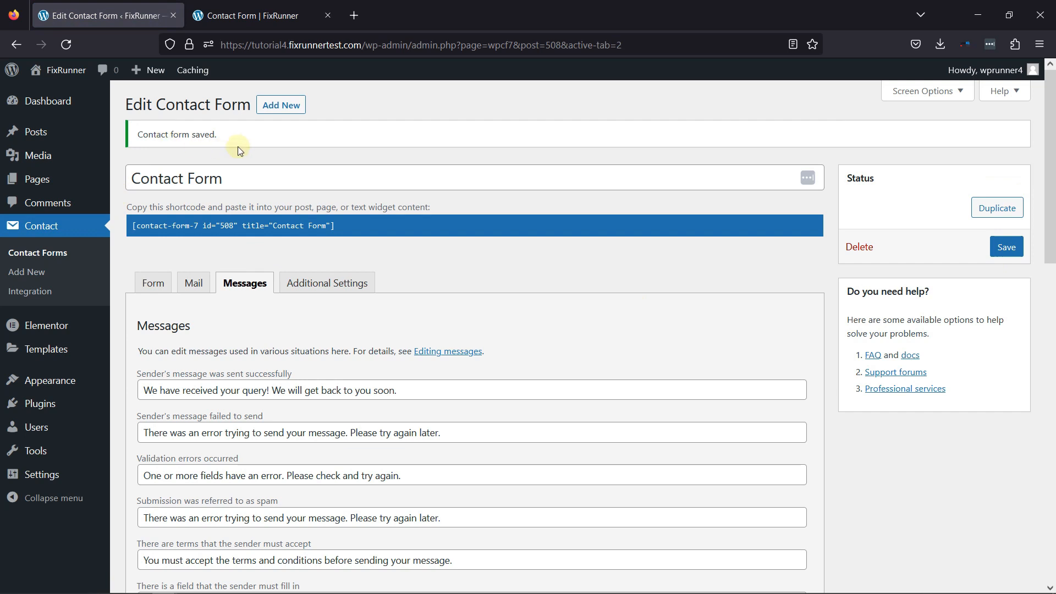
- Reload the live form and submit a second test entry as fixrunner to see the new confirmation
{"action": "left_click", "coordinate": [246, 14]}
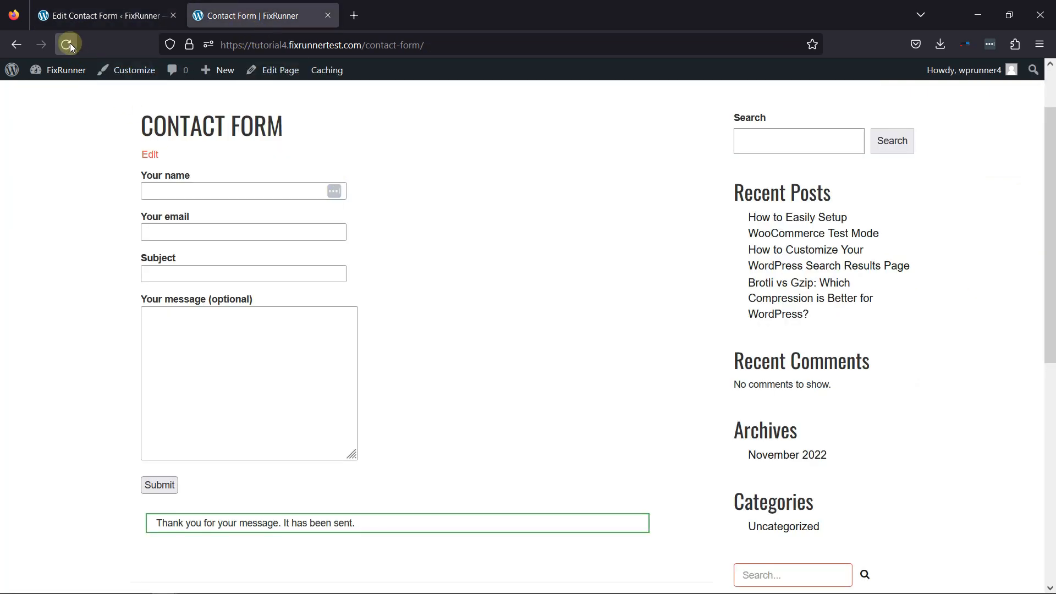
{"action": "left_click", "coordinate": [68, 44]}
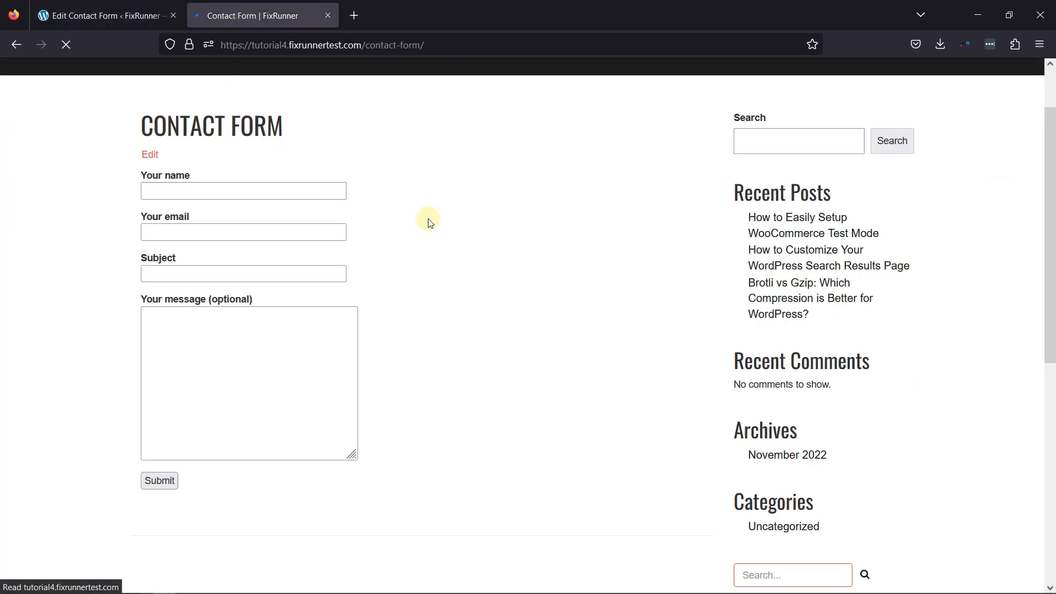
{"action": "type", "text": "f"}
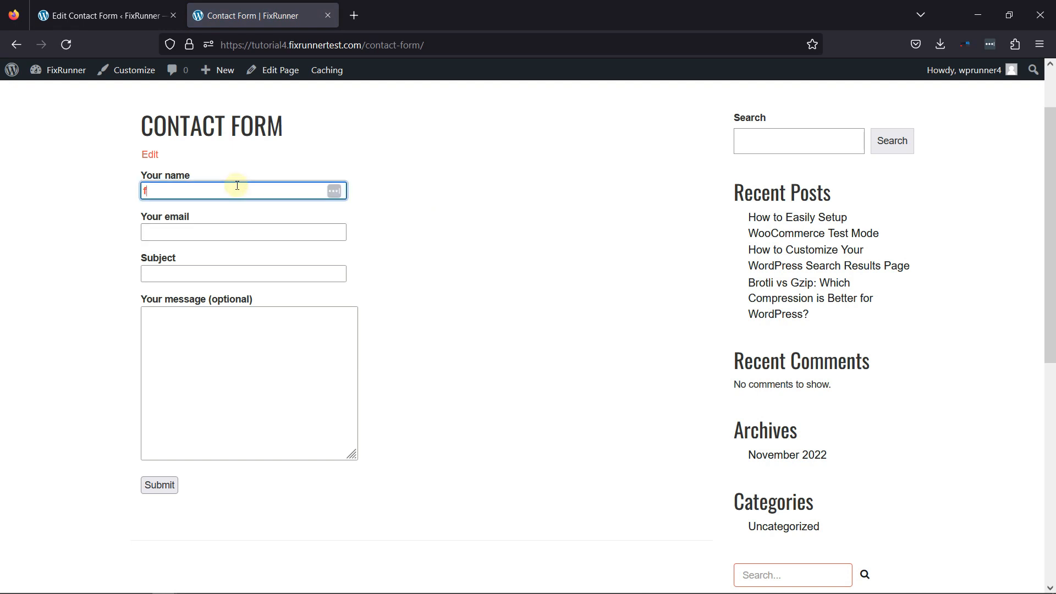
{"action": "type", "text": "fixrunner"}
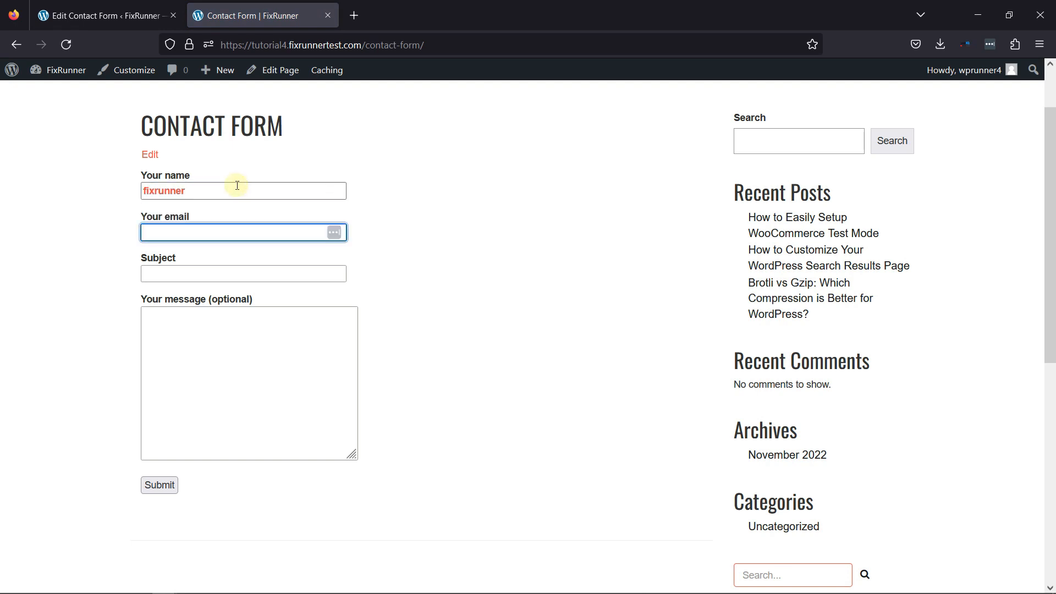
{"action": "type", "text": "heklp"}
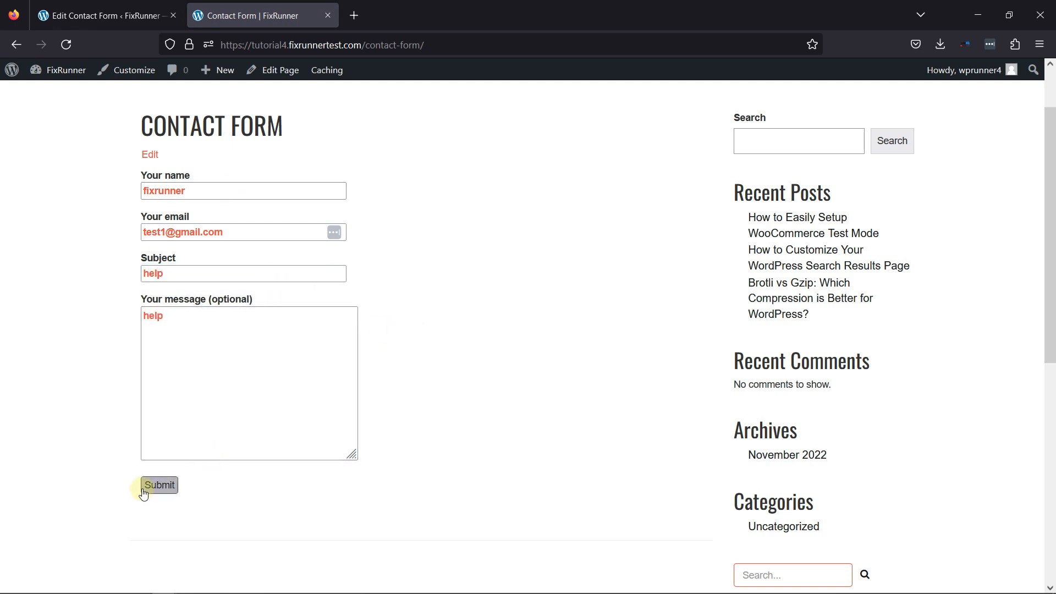
{"action": "left_click", "coordinate": [160, 485]}
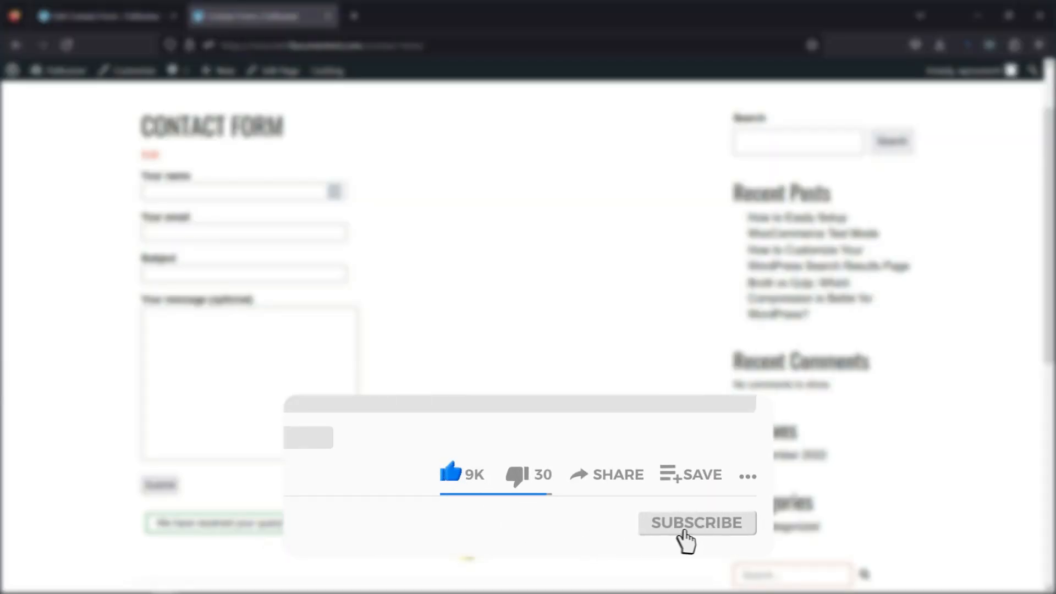
{"action": "left_click", "coordinate": [696, 522]}
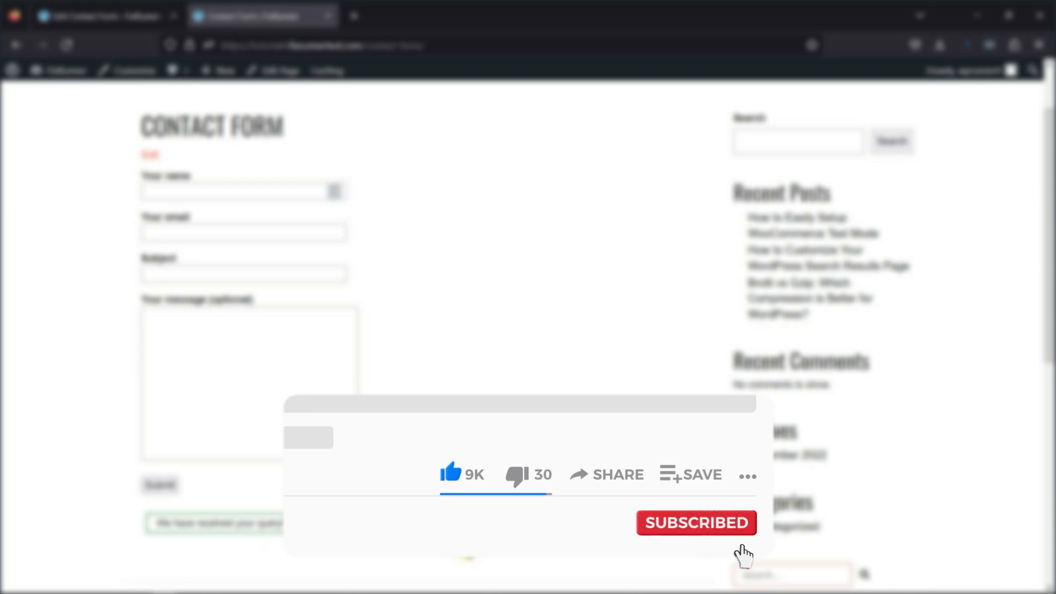